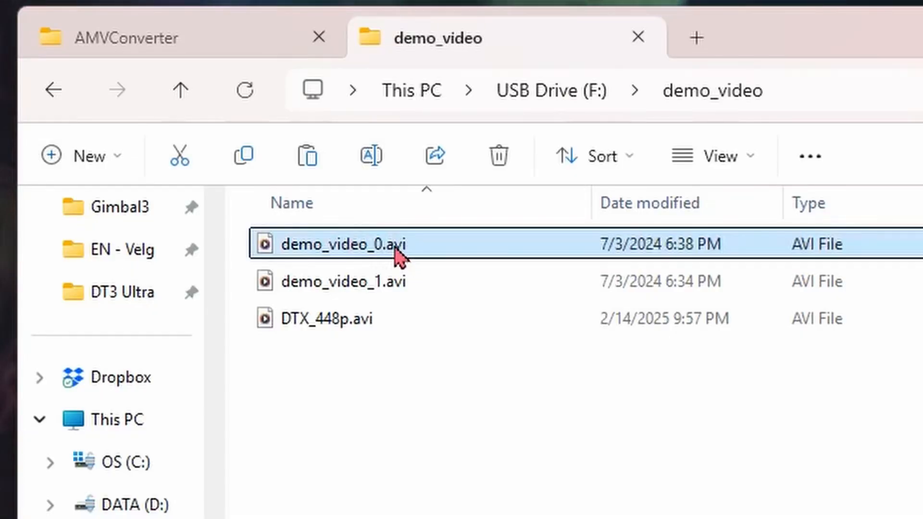
# Rename the old demo_video_0.avi to demo_video_100 so DTX_448p.avi can take its name
pyautogui.rightClick(341, 244)
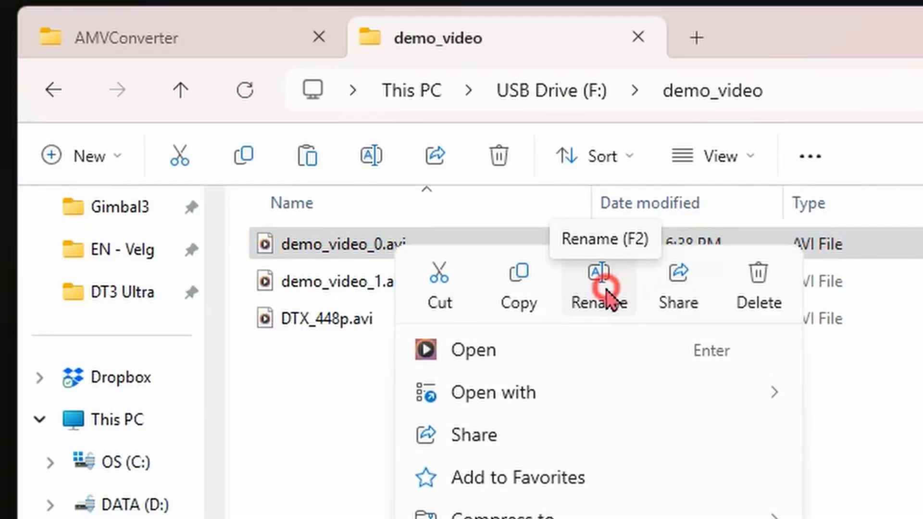
pyautogui.click(599, 289)
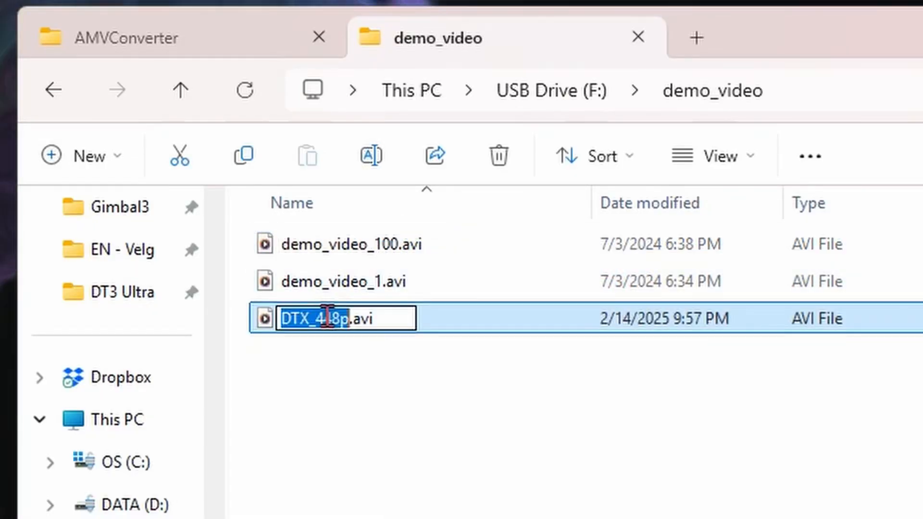
pyautogui.write('demo_video_0')
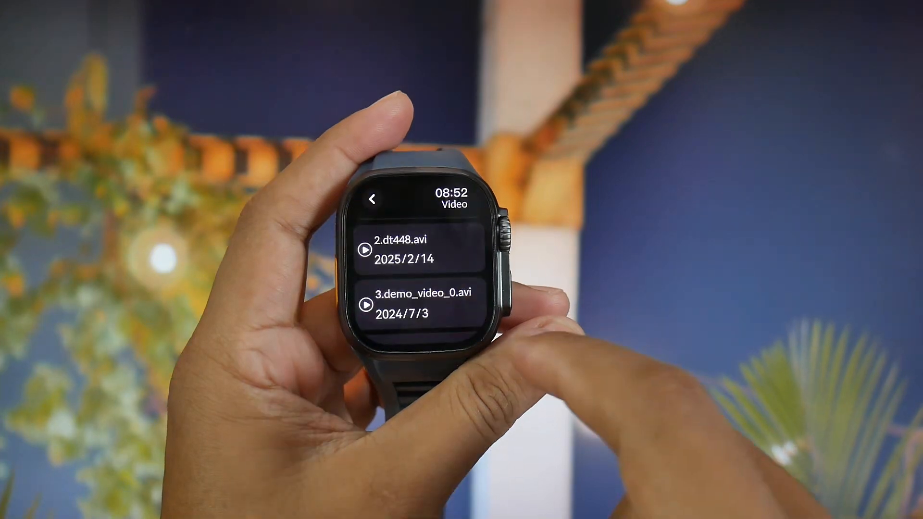
pyautogui.scroll(-3)
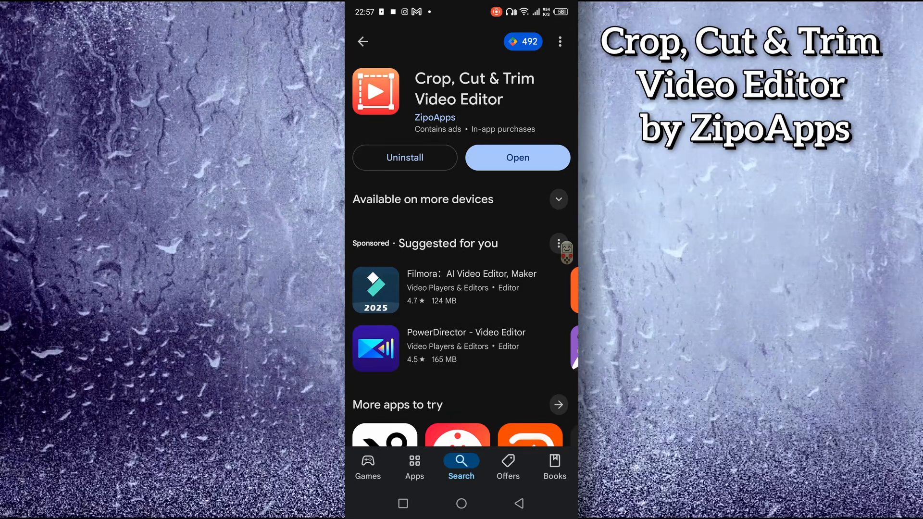
# Launch the crop app, dismiss the premium offer, and begin cropping the keyboard video
pyautogui.click(517, 157)
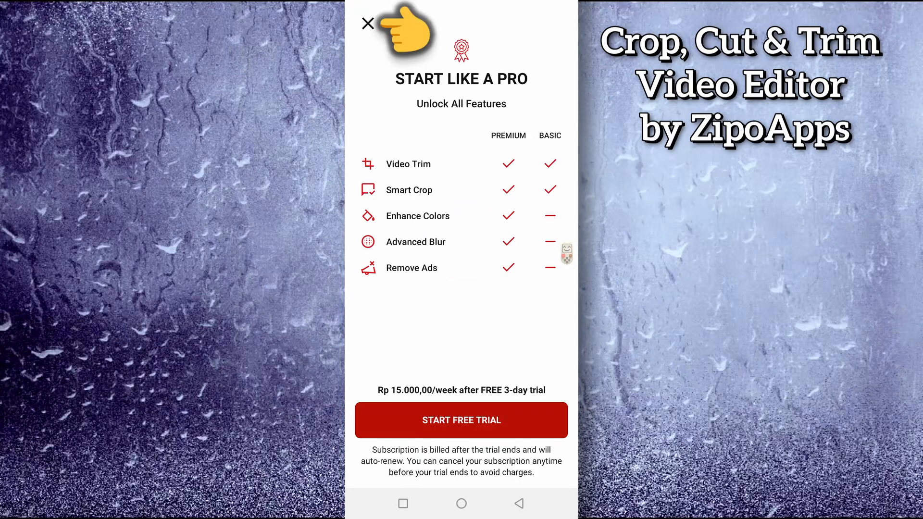
pyautogui.click(367, 23)
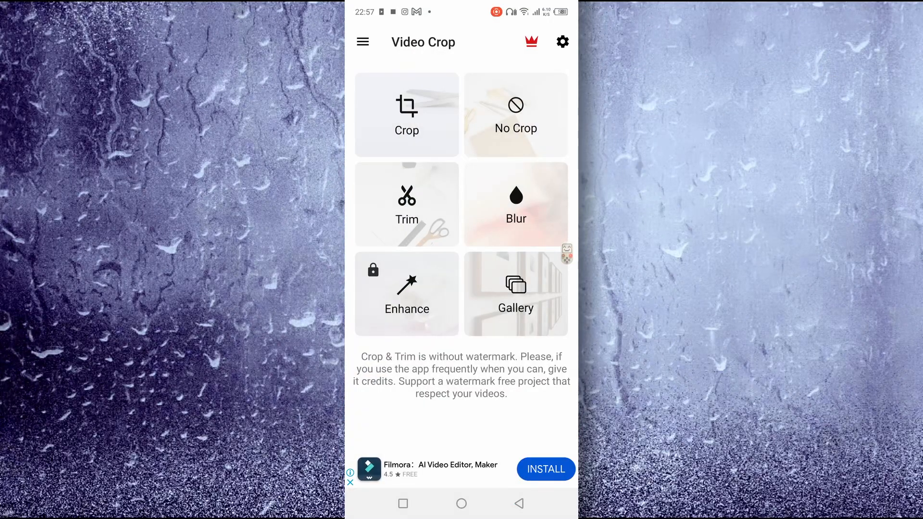
pyautogui.click(406, 115)
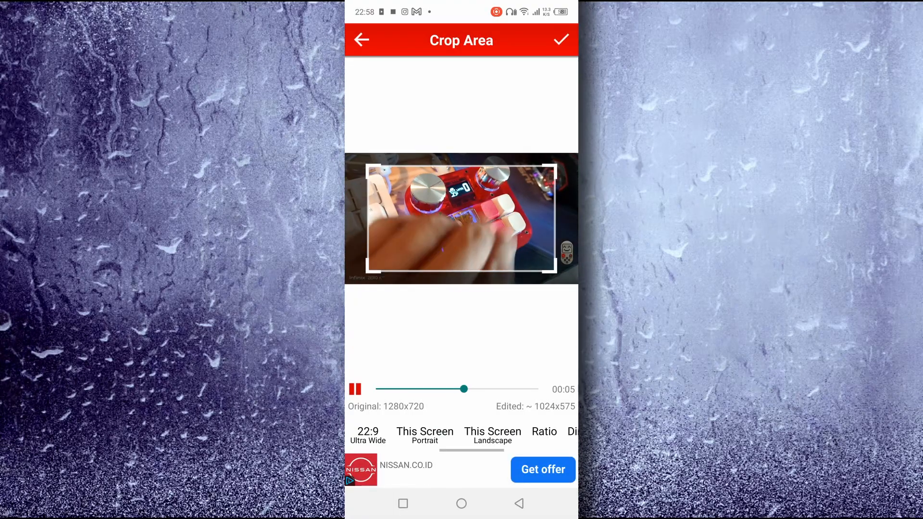
# Apply a custom crop ratio from the watch's dimensions (36 entered) and render the video
pyautogui.click(543, 432)
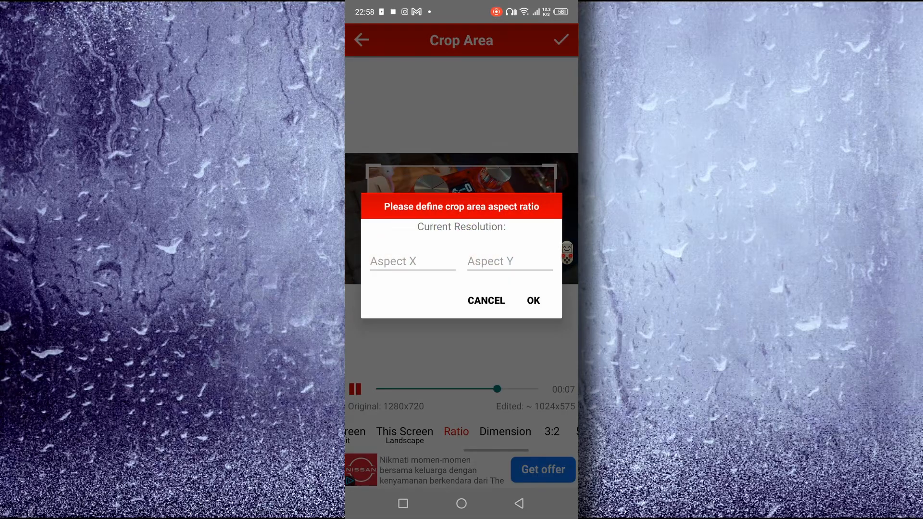
pyautogui.write('368')
pyautogui.write('44')
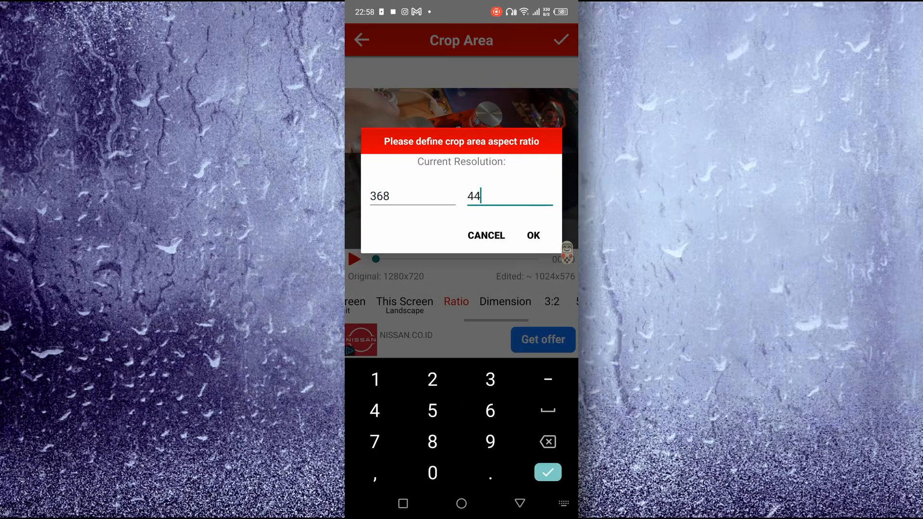
pyautogui.click(532, 235)
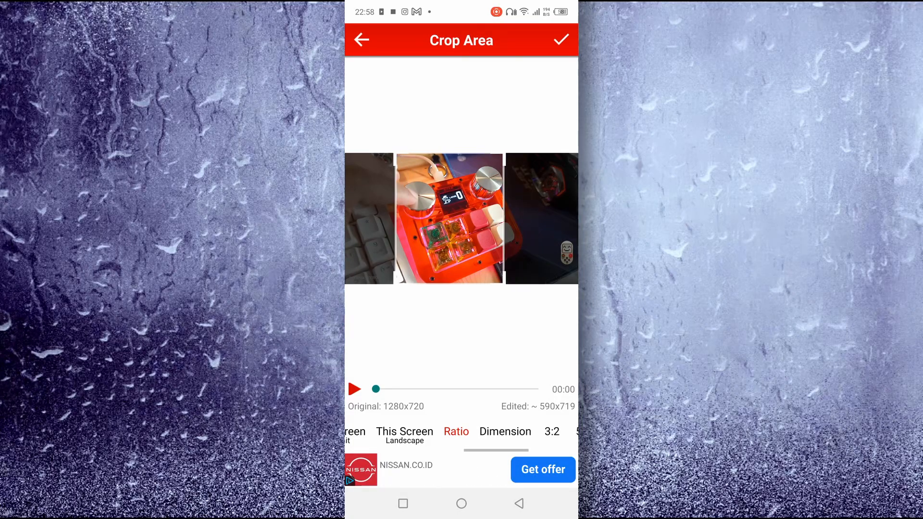
pyautogui.click(560, 40)
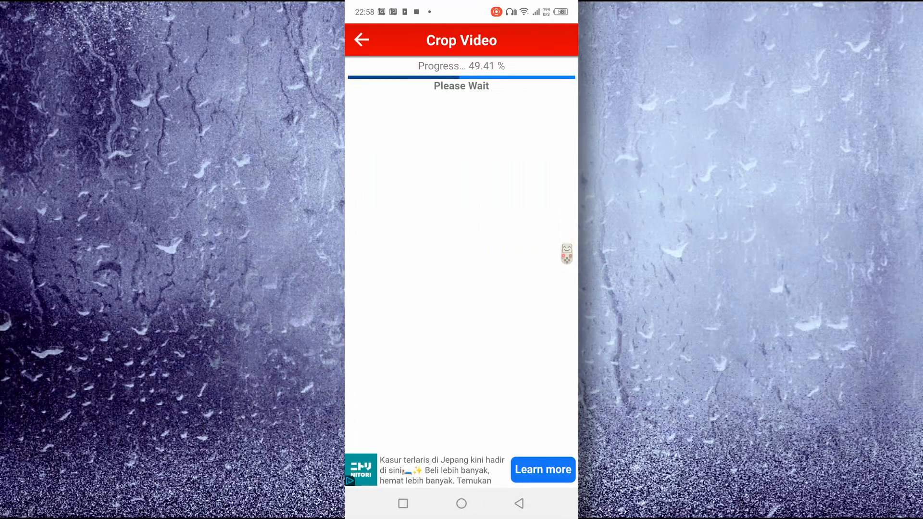